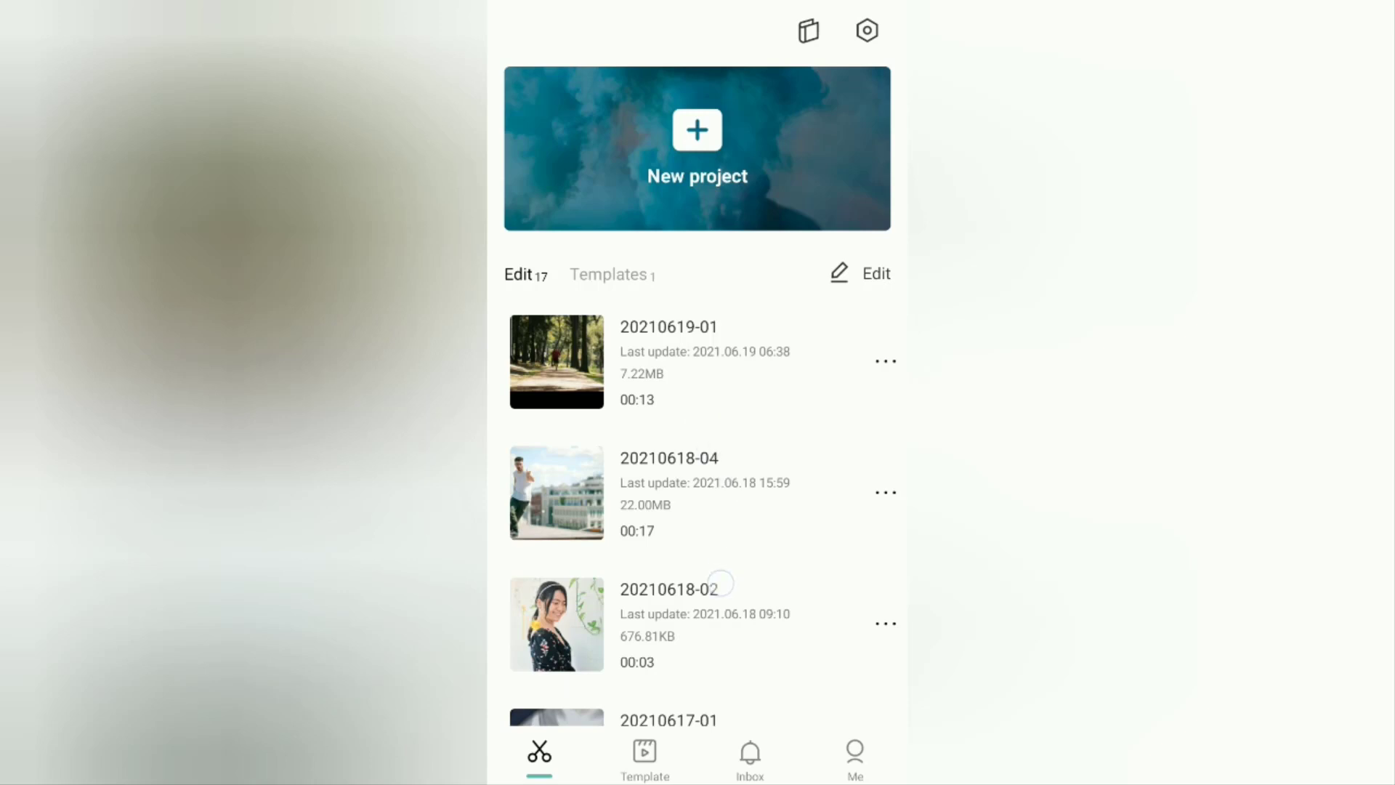
Create a new project with the 00:21 glass cup tea-pouring video
{"action": "left_click", "coordinate": [697, 147]}
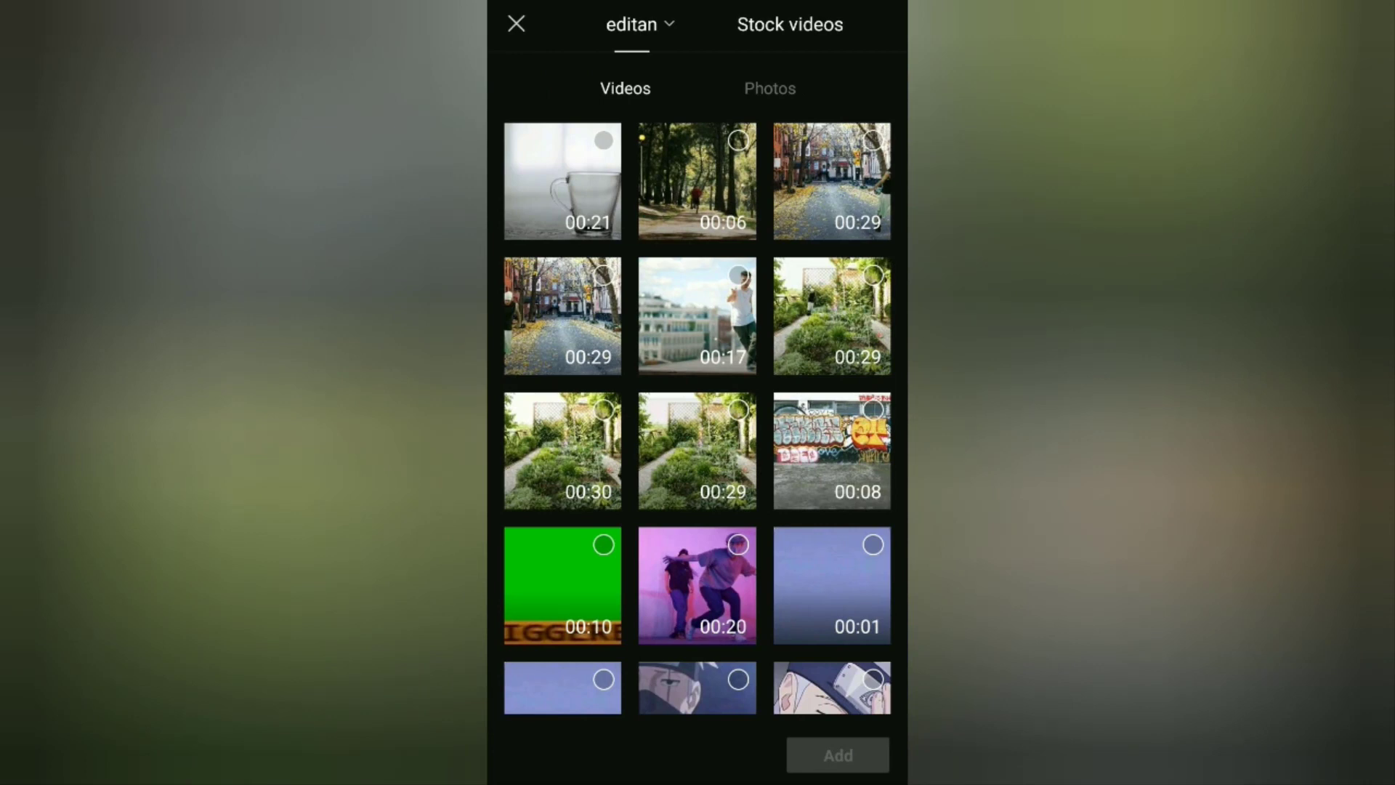
{"action": "left_click", "coordinate": [561, 181]}
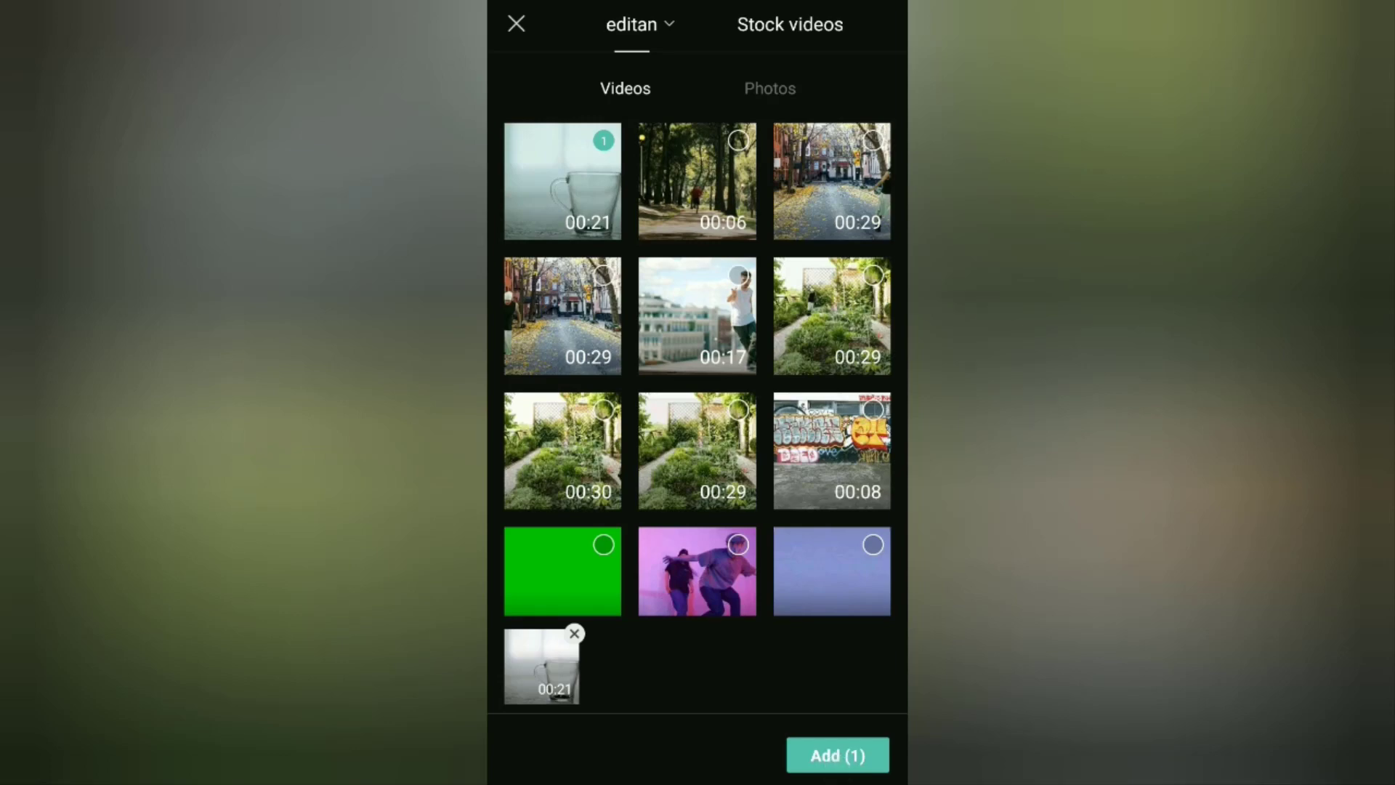
{"action": "left_click", "coordinate": [835, 754]}
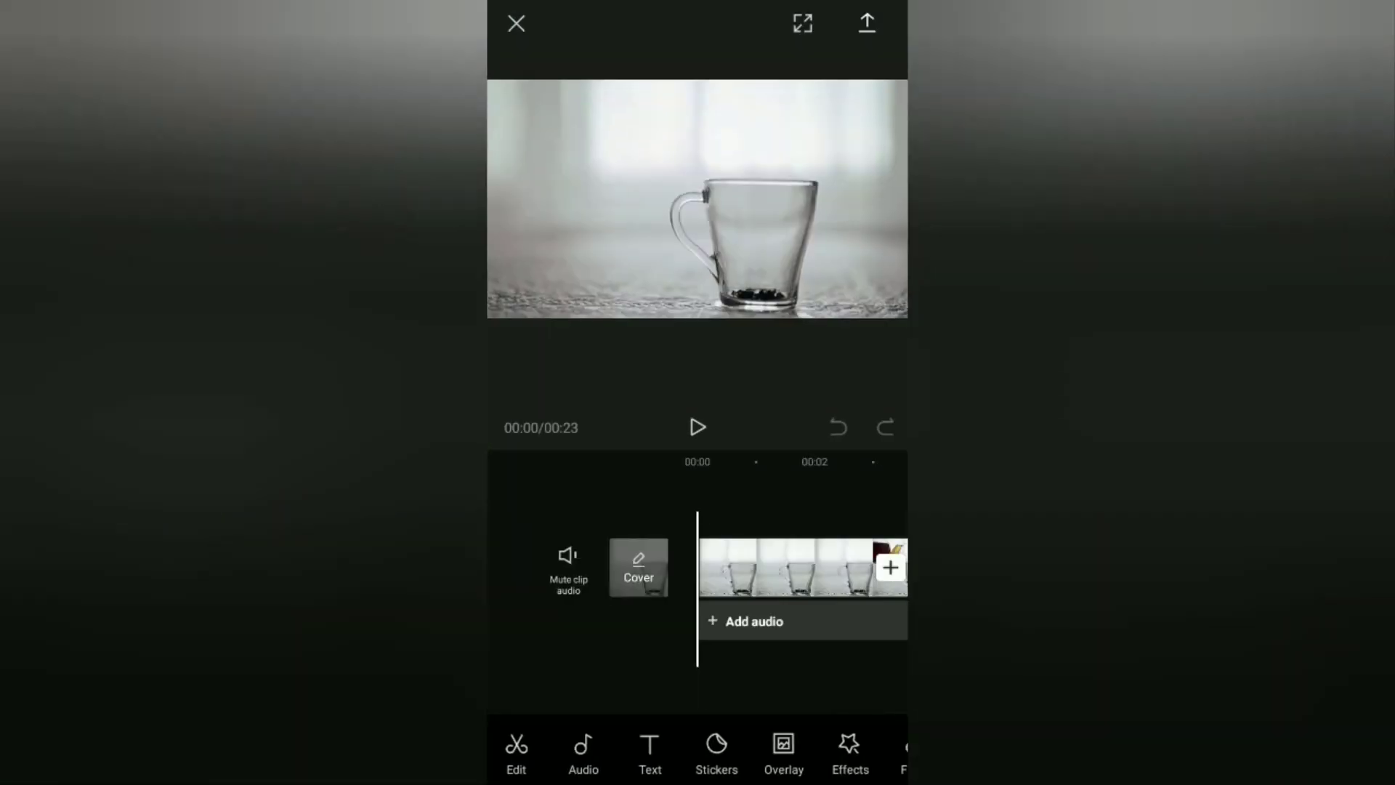
Preview the tea-pouring clip, then select it around the 13-second mark
{"action": "left_click", "coordinate": [698, 427]}
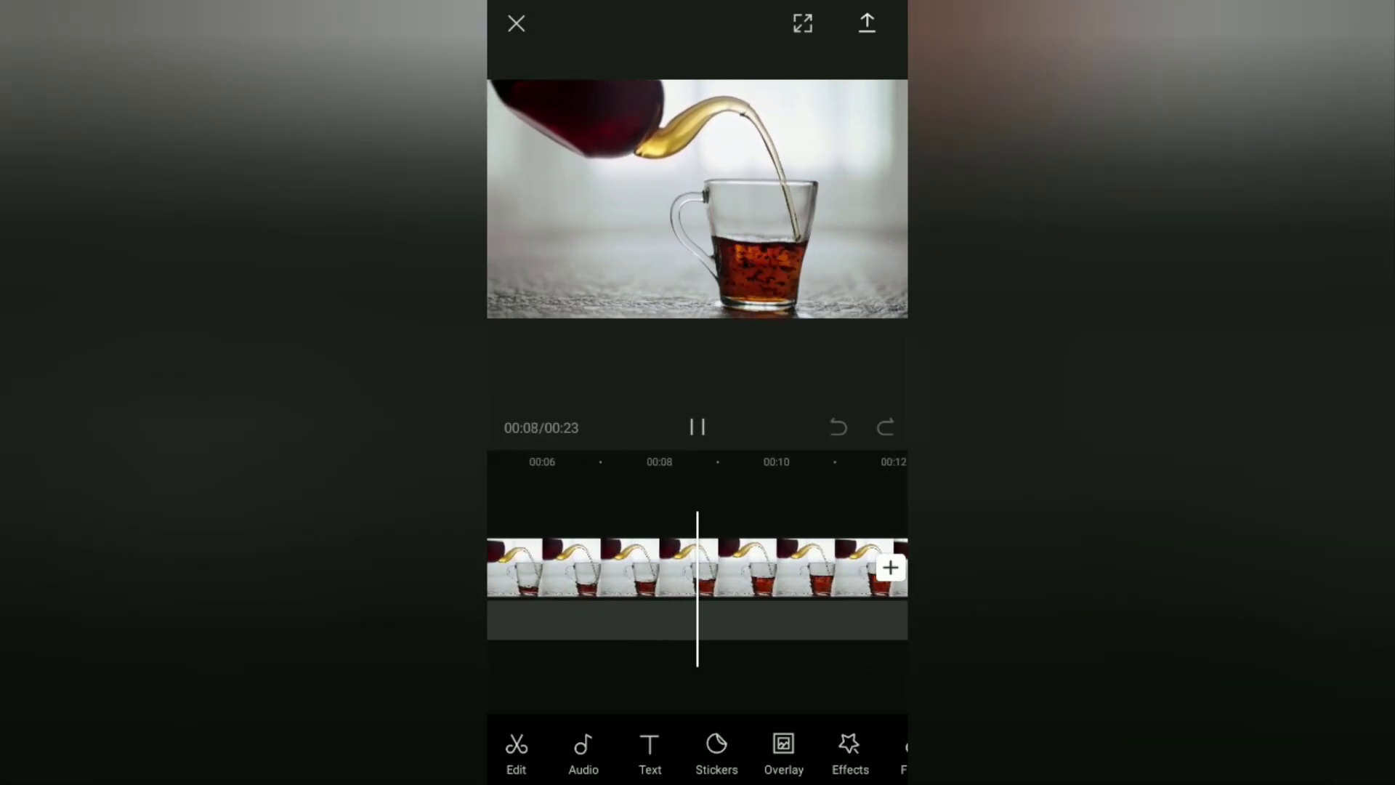
{"action": "left_click", "coordinate": [697, 427]}
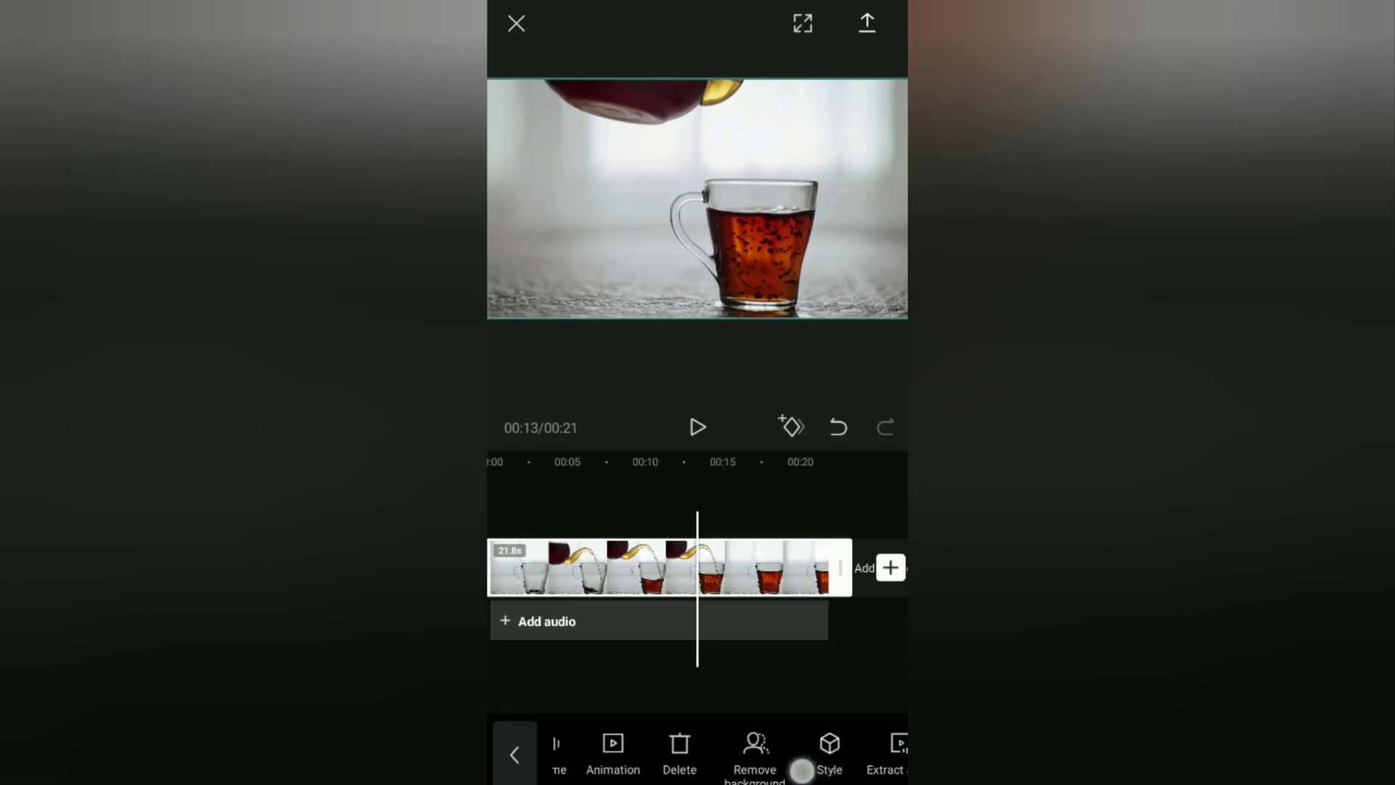
Mirror the duplicated second copy horizontally, making the timeline 43 seconds
{"action": "scroll", "scroll_direction": "left", "scroll_amount": 3}
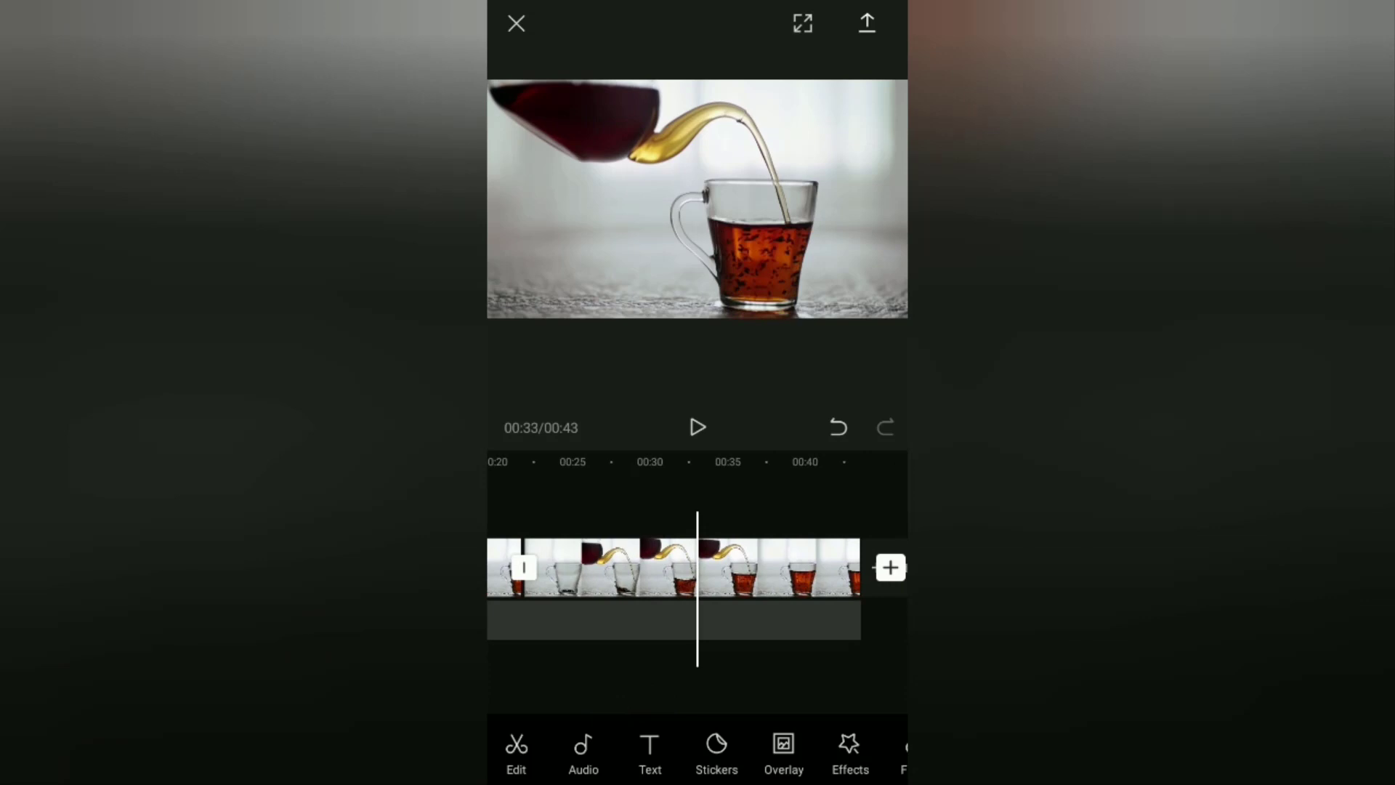
{"action": "left_click", "coordinate": [673, 567]}
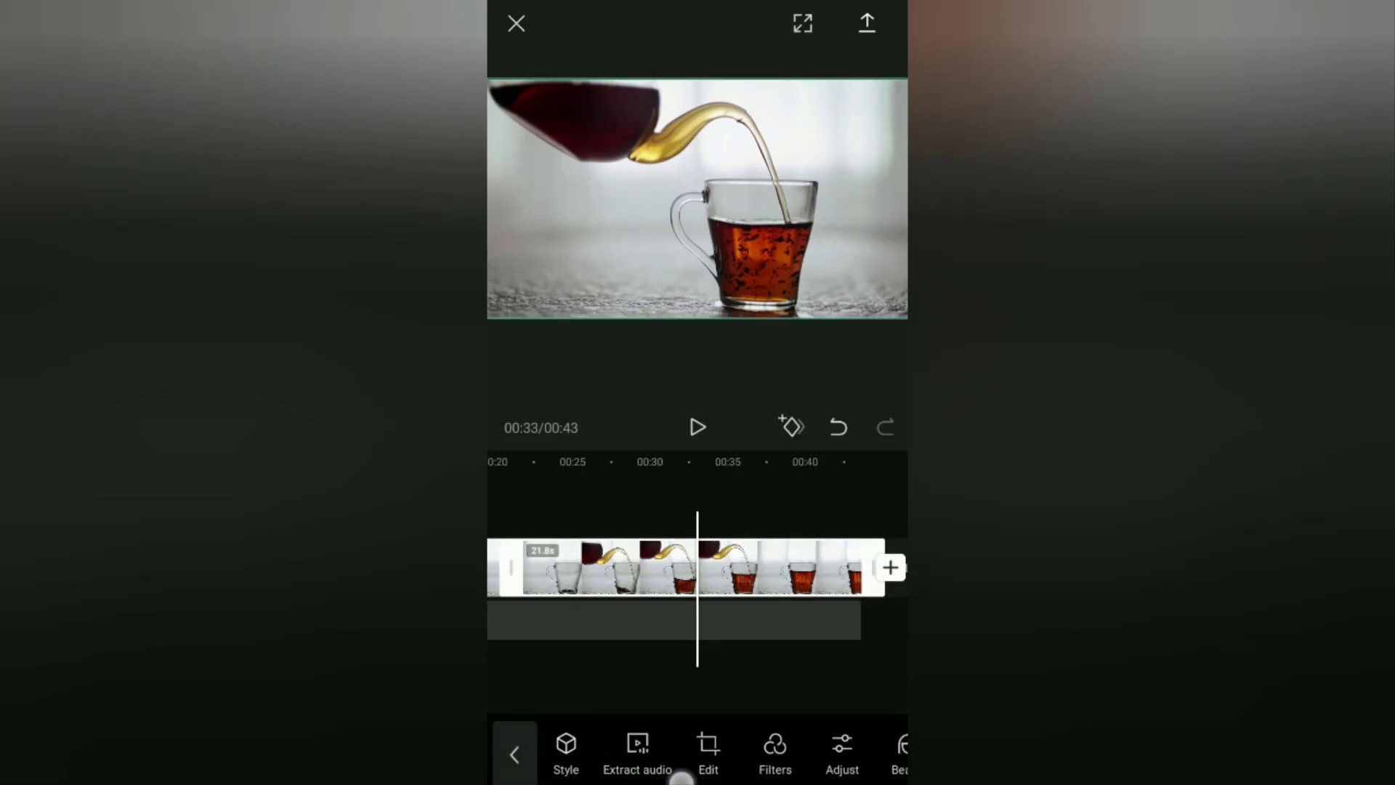
{"action": "left_click", "coordinate": [709, 752]}
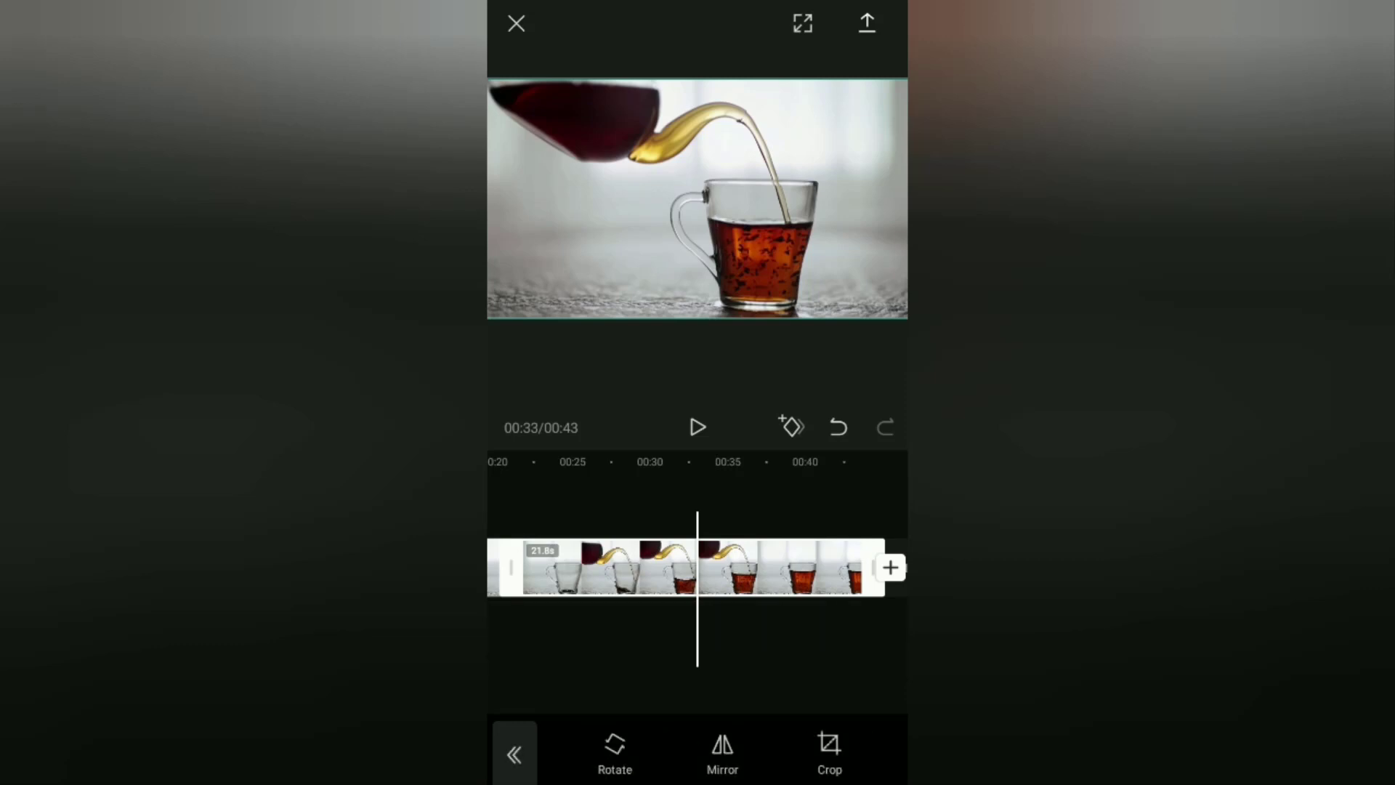
{"action": "left_click", "coordinate": [721, 752]}
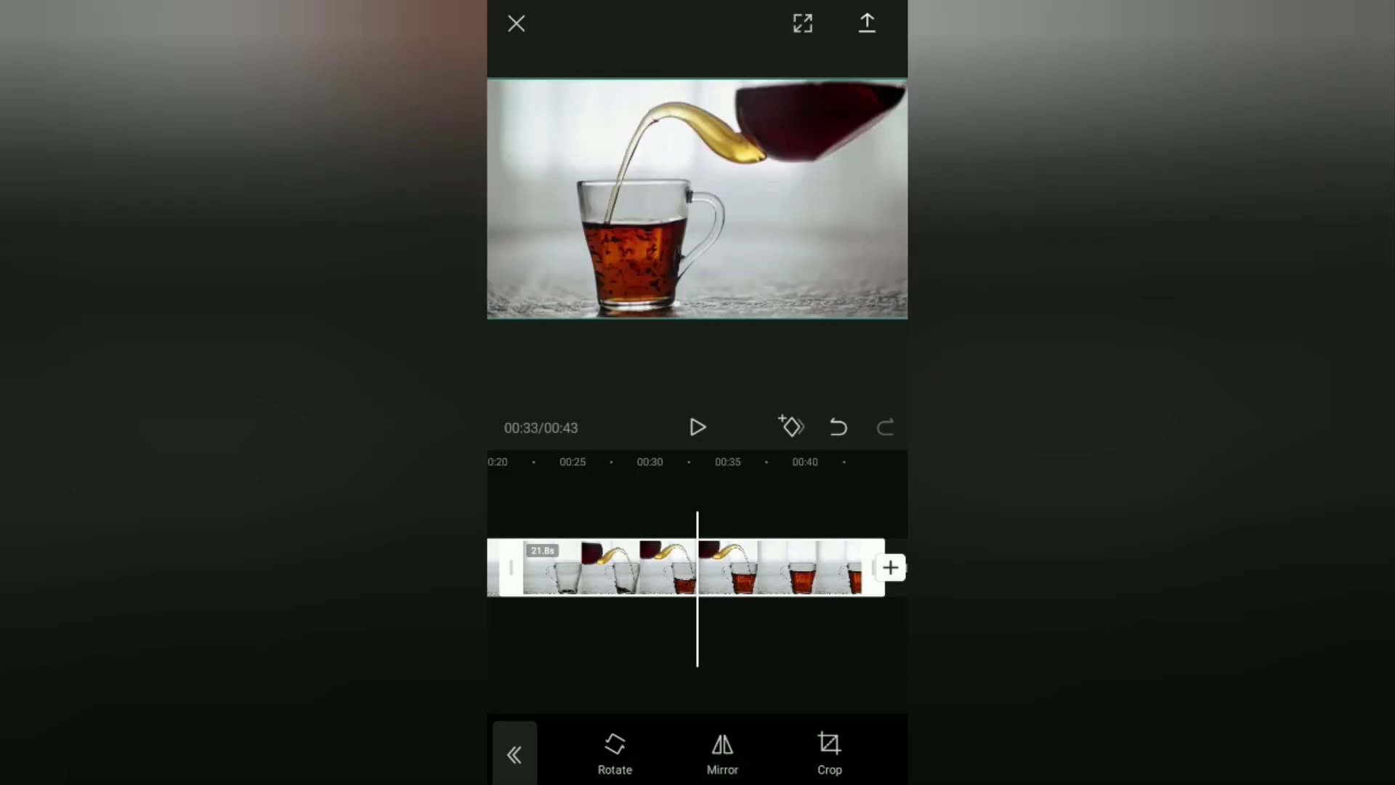
{"action": "left_click", "coordinate": [514, 753]}
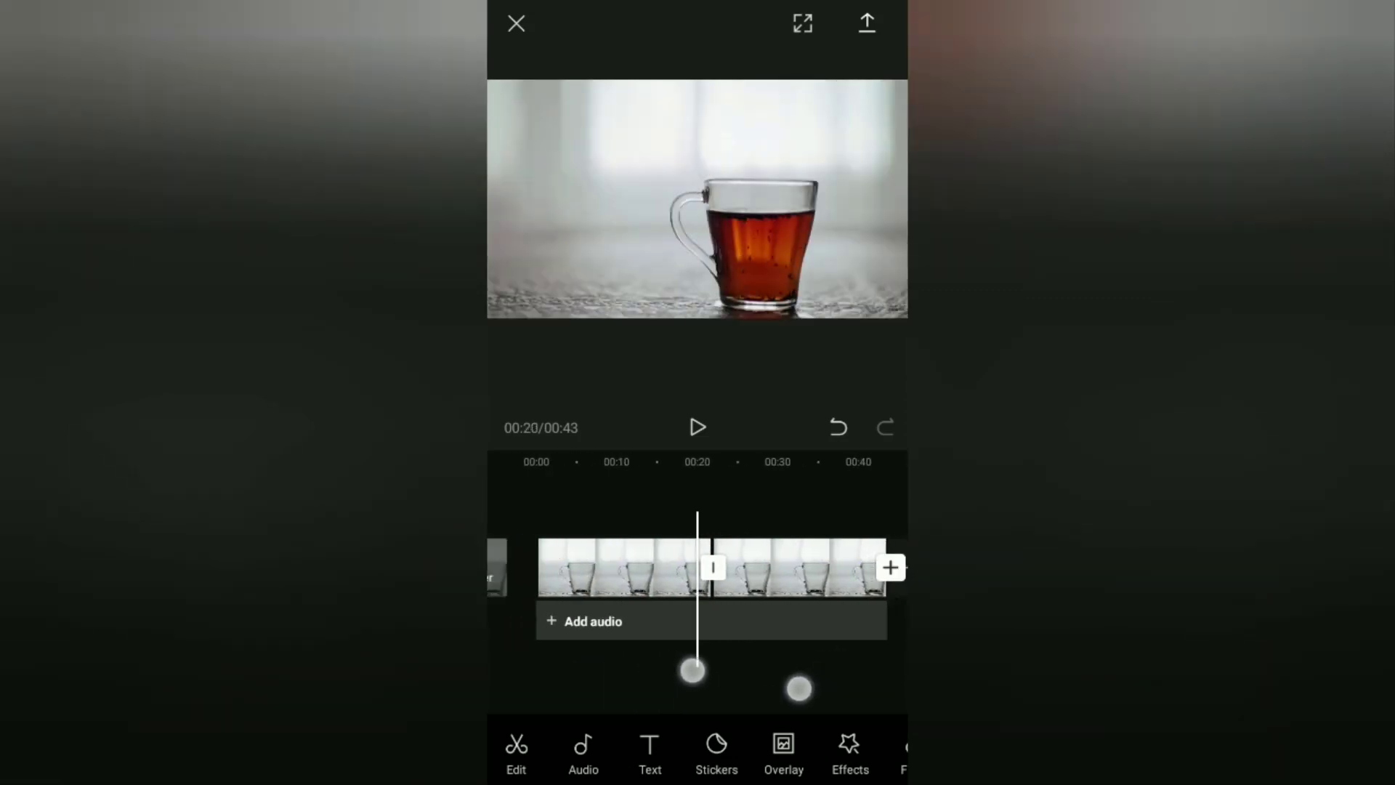
Play and pause the doubled sequence, then select the mirrored copy at 32 seconds
{"action": "left_click", "coordinate": [697, 427]}
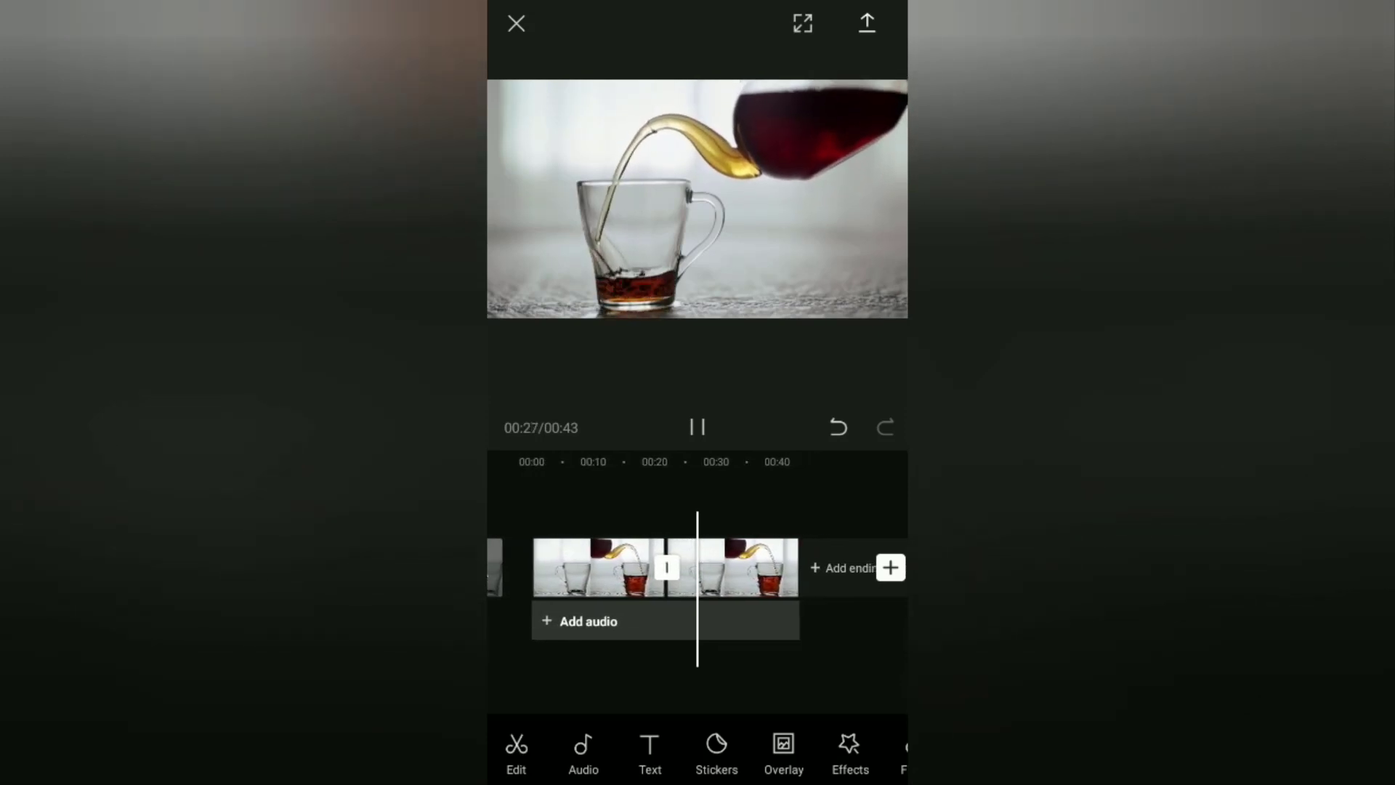
{"action": "left_click", "coordinate": [697, 428]}
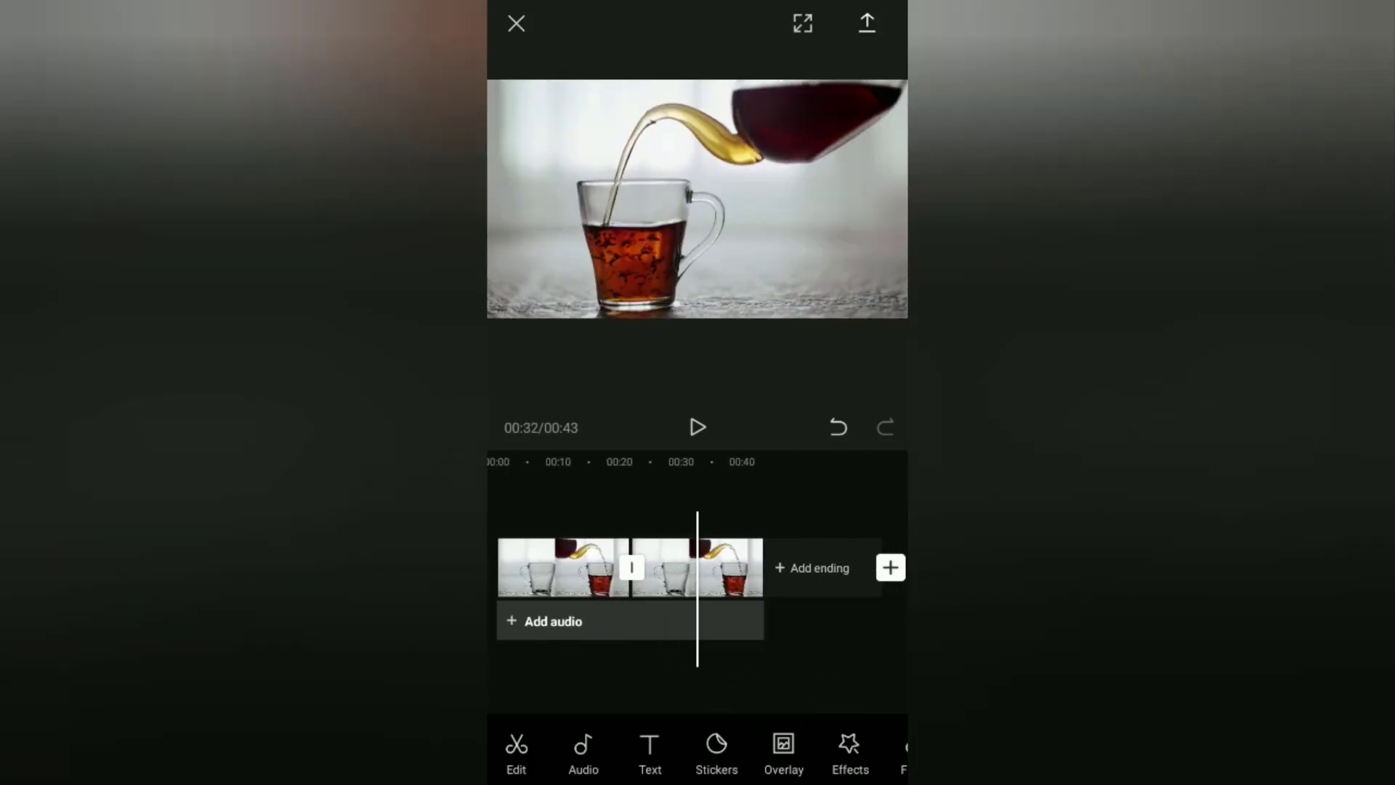
{"action": "left_click", "coordinate": [782, 749]}
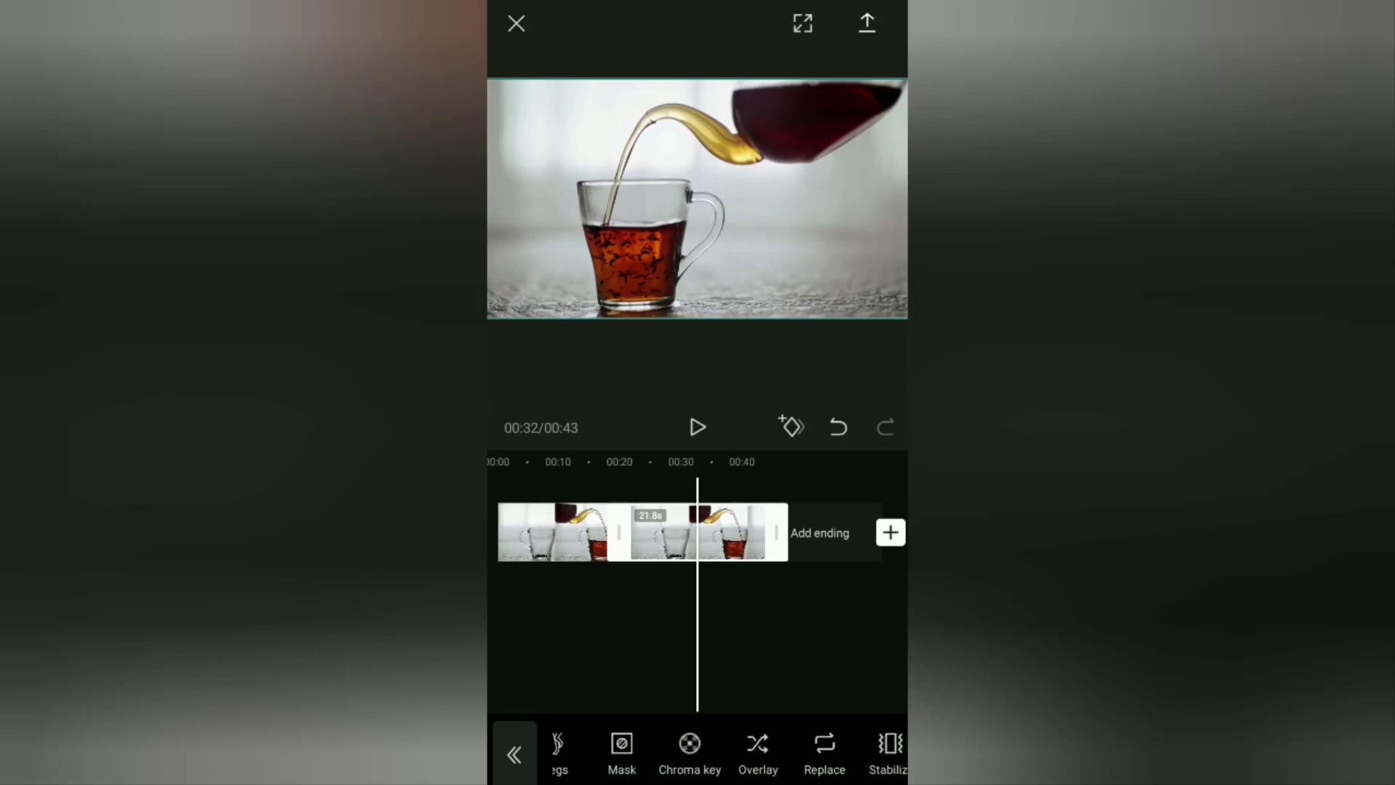
Convert the mirrored copy to an overlay, shortening the project to 21 seconds
{"action": "left_click", "coordinate": [757, 747]}
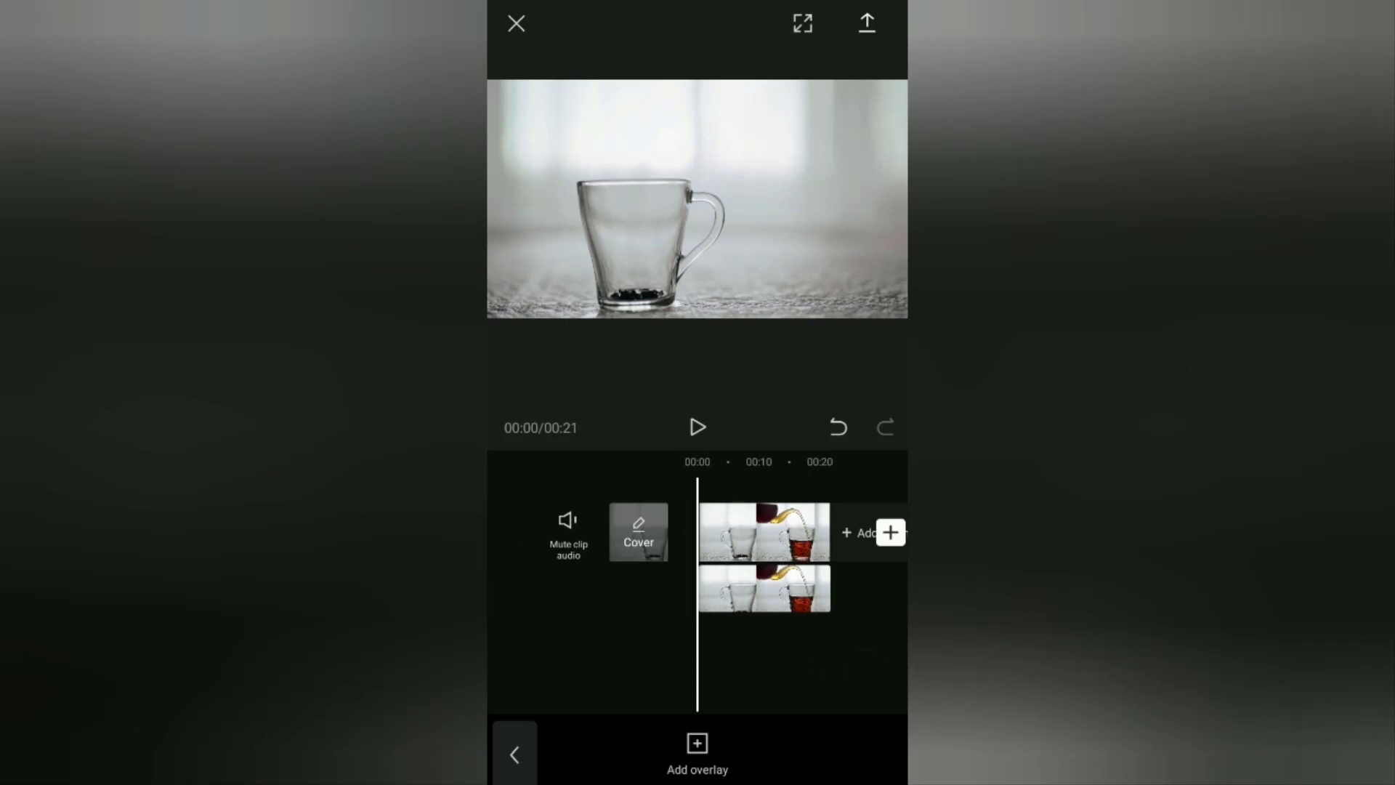
{"action": "left_click", "coordinate": [762, 586]}
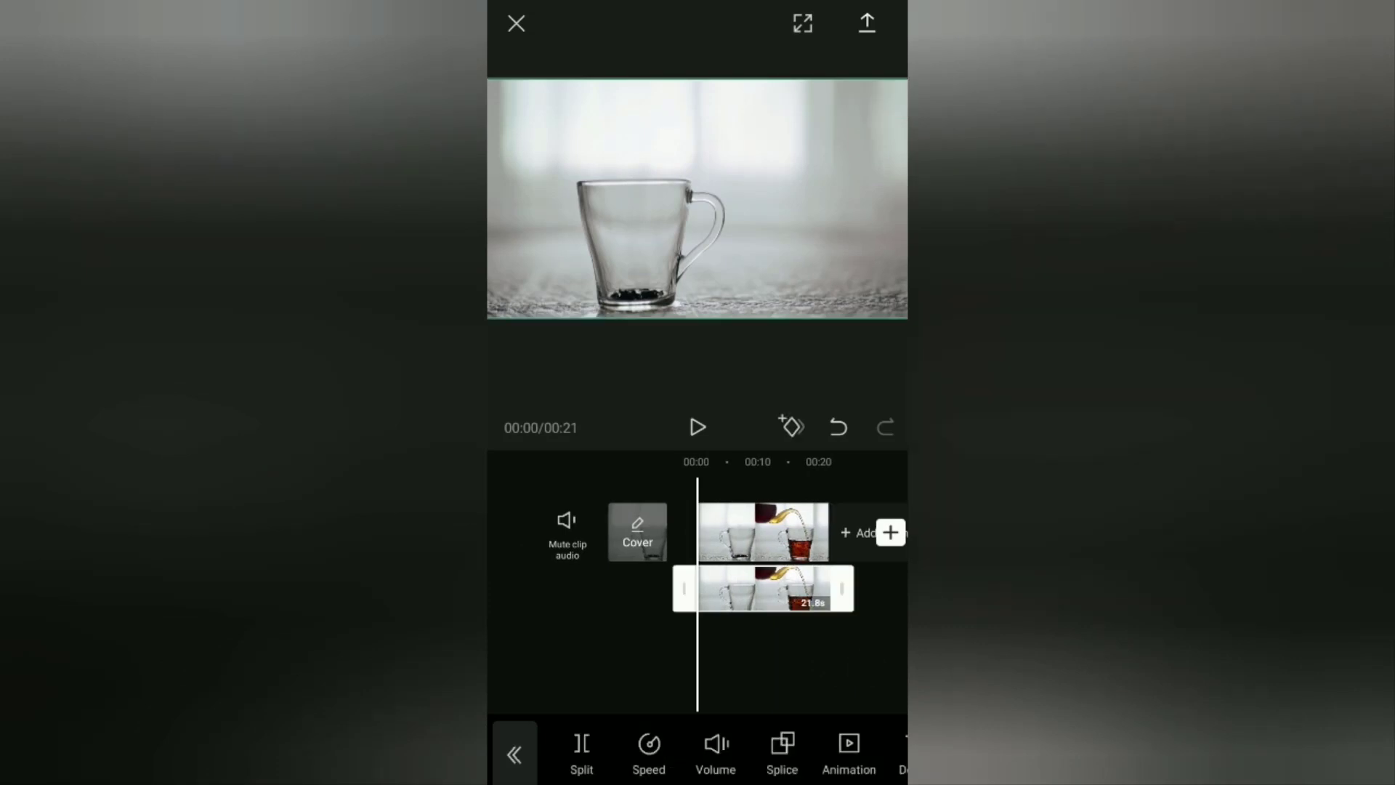
{"action": "scroll", "scroll_direction": "left", "scroll_amount": 3}
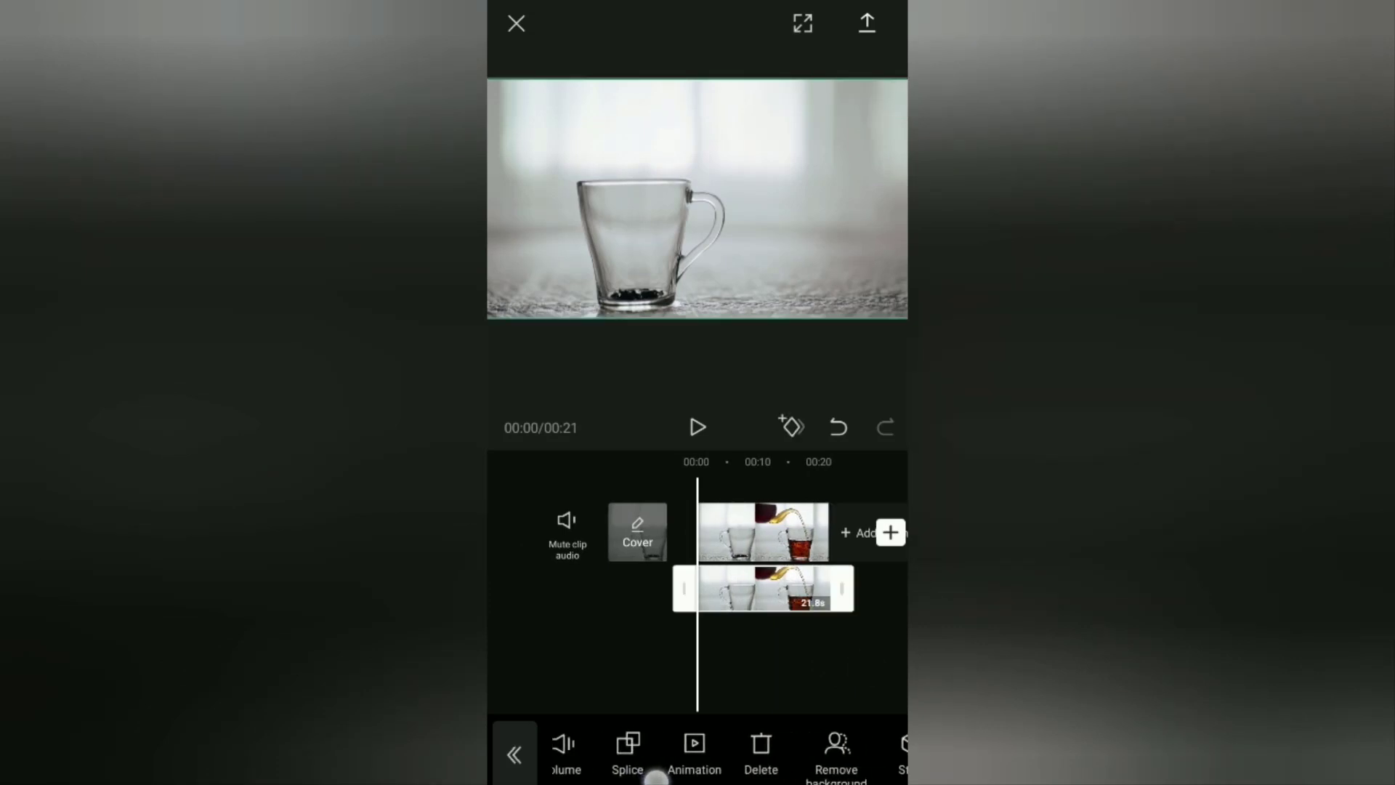
{"action": "scroll", "scroll_direction": "left", "scroll_amount": 3}
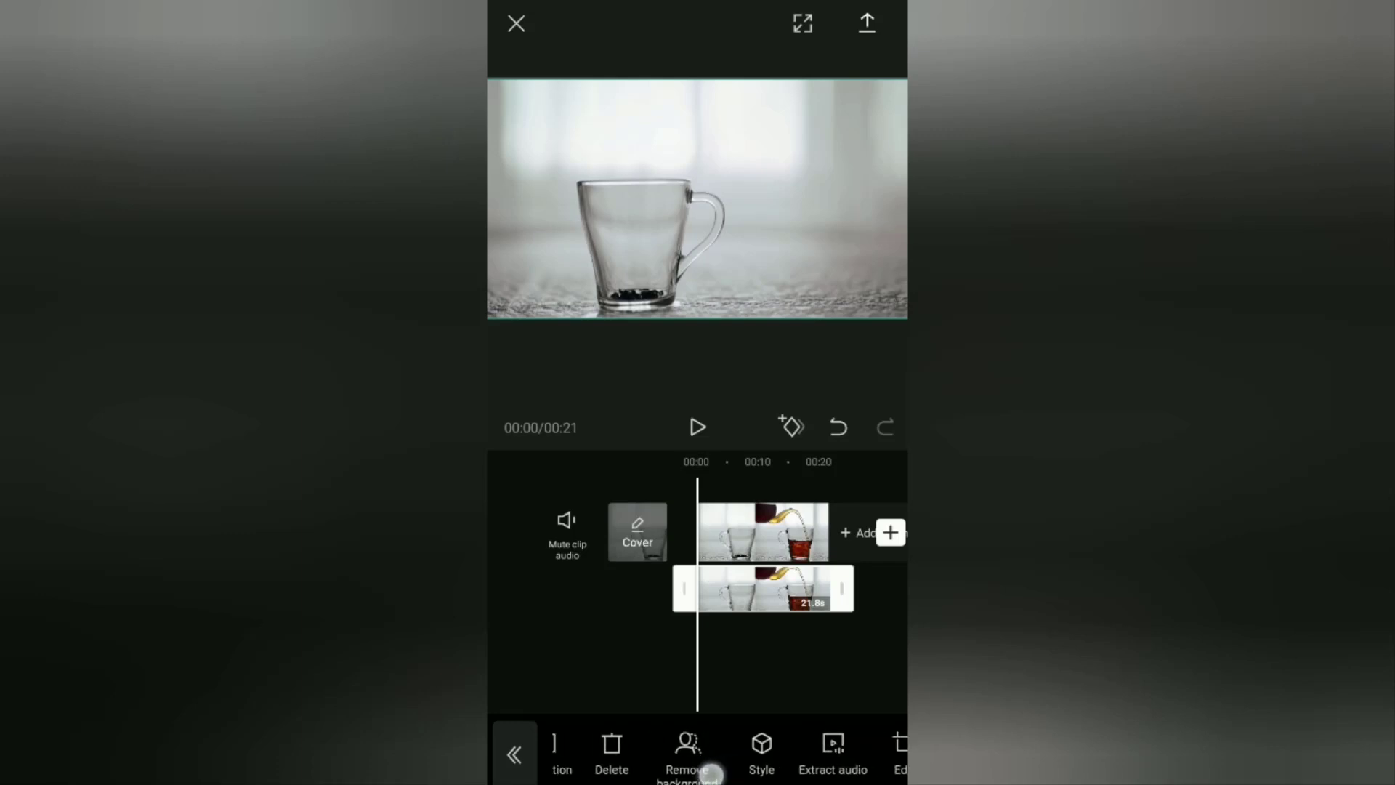
{"action": "scroll", "scroll_direction": "left", "scroll_amount": 3}
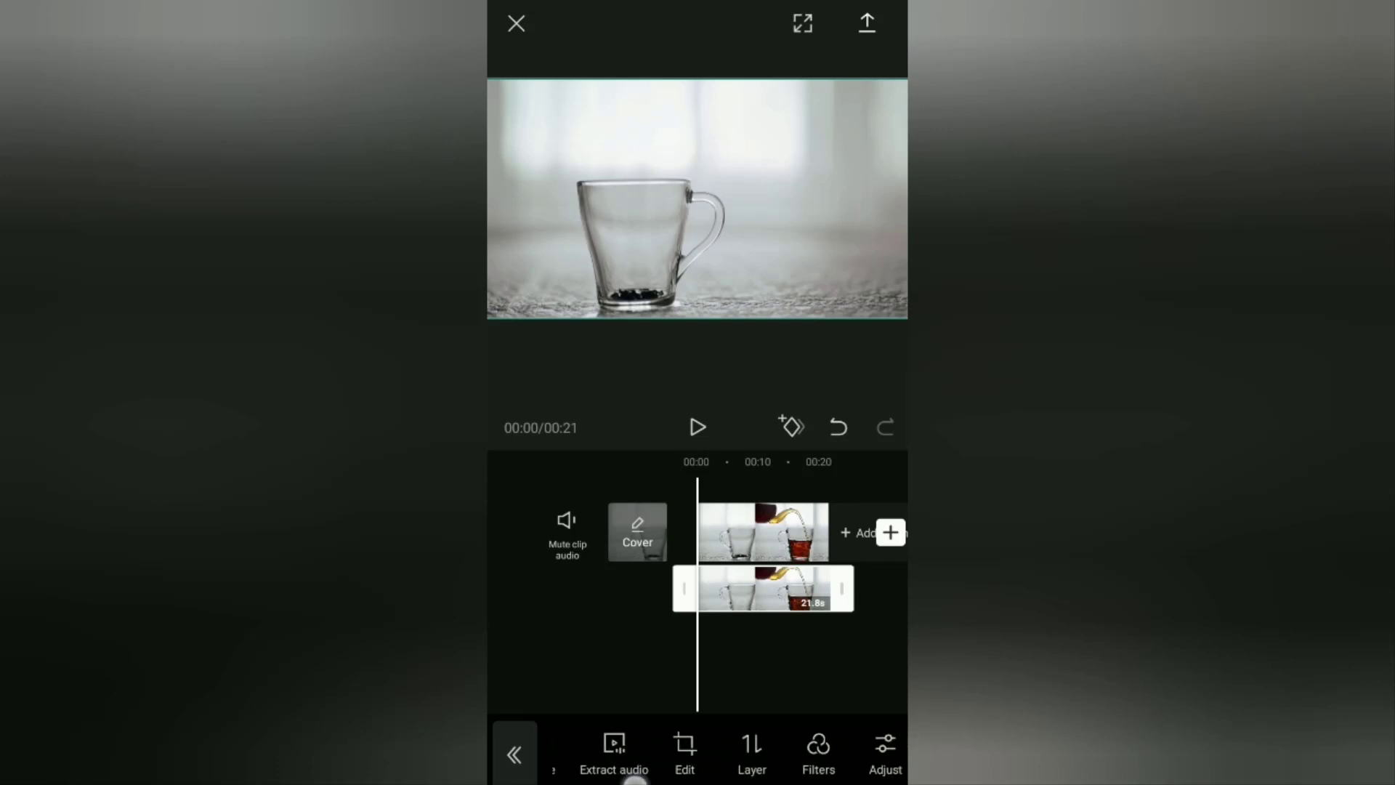
Rotate the overlay copy upside down beneath the cup as a reflection
{"action": "left_click", "coordinate": [684, 751]}
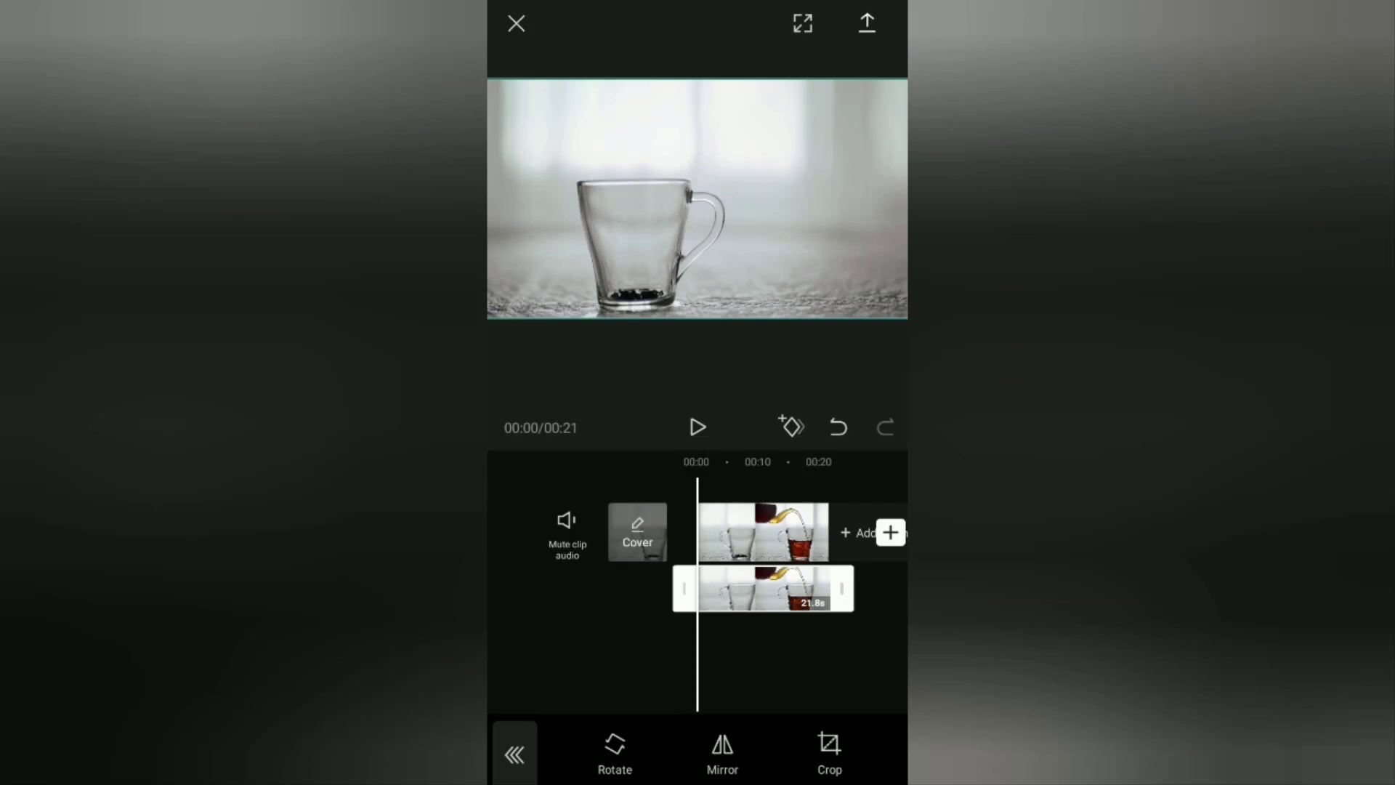
{"action": "left_click", "coordinate": [613, 751]}
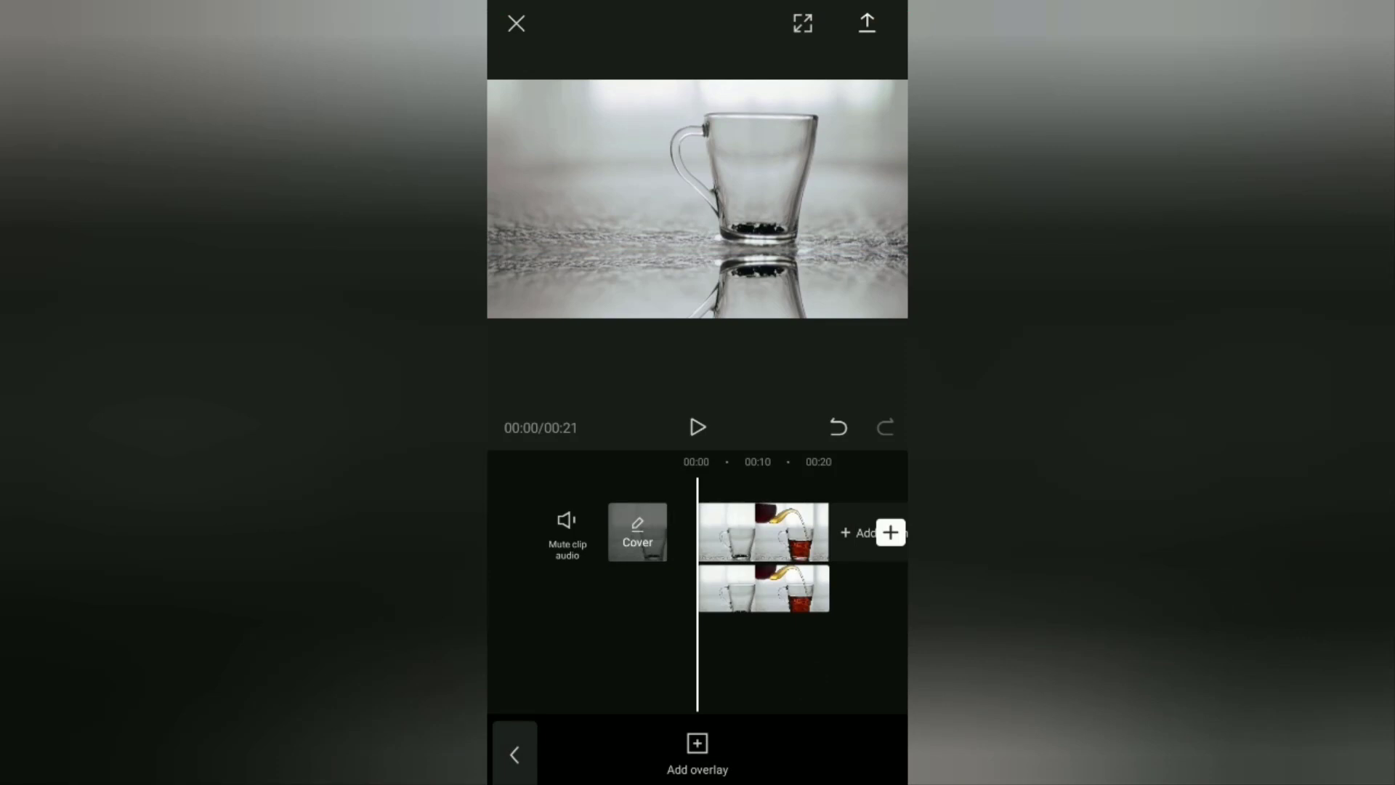
Play the cup-and-reflection video to check the effect
{"action": "left_click", "coordinate": [762, 589]}
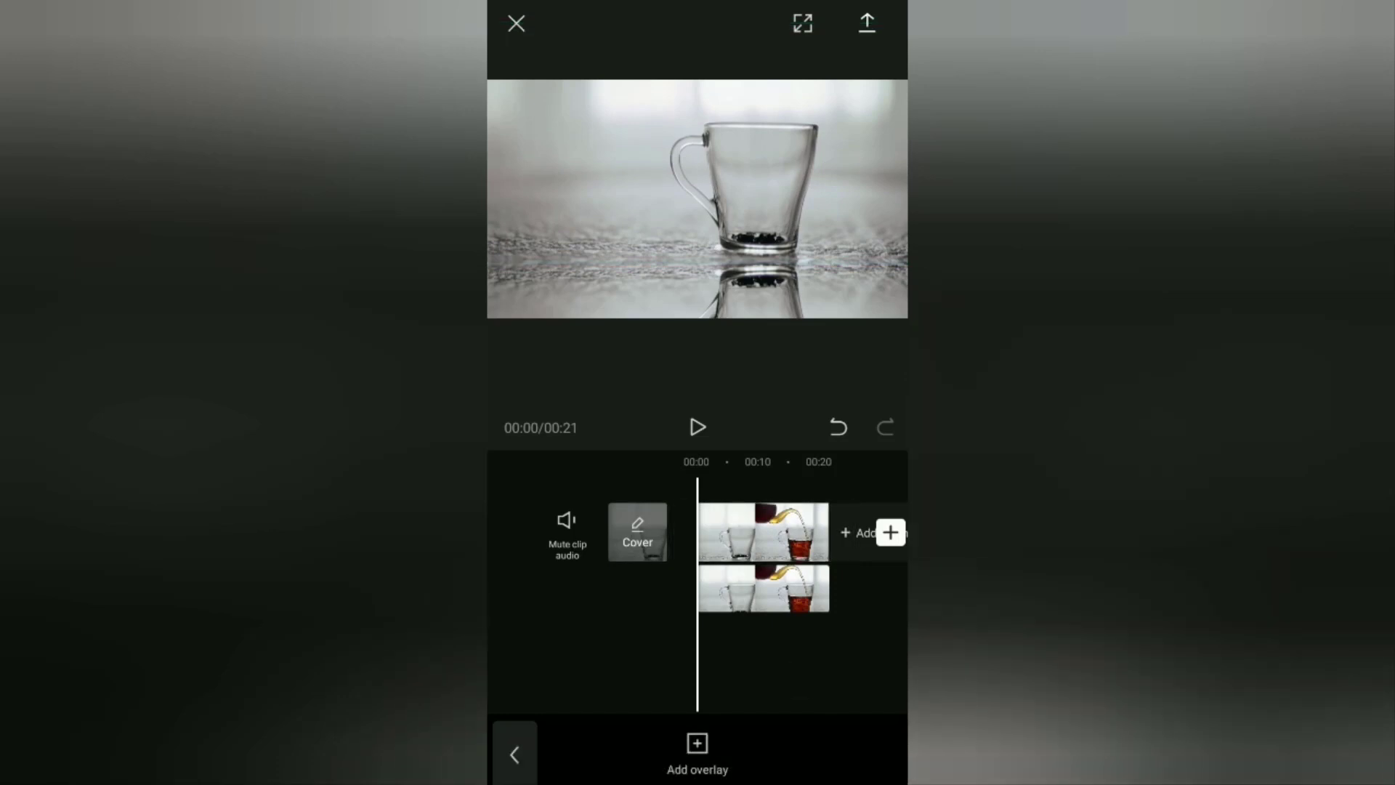
{"action": "left_click", "coordinate": [697, 427]}
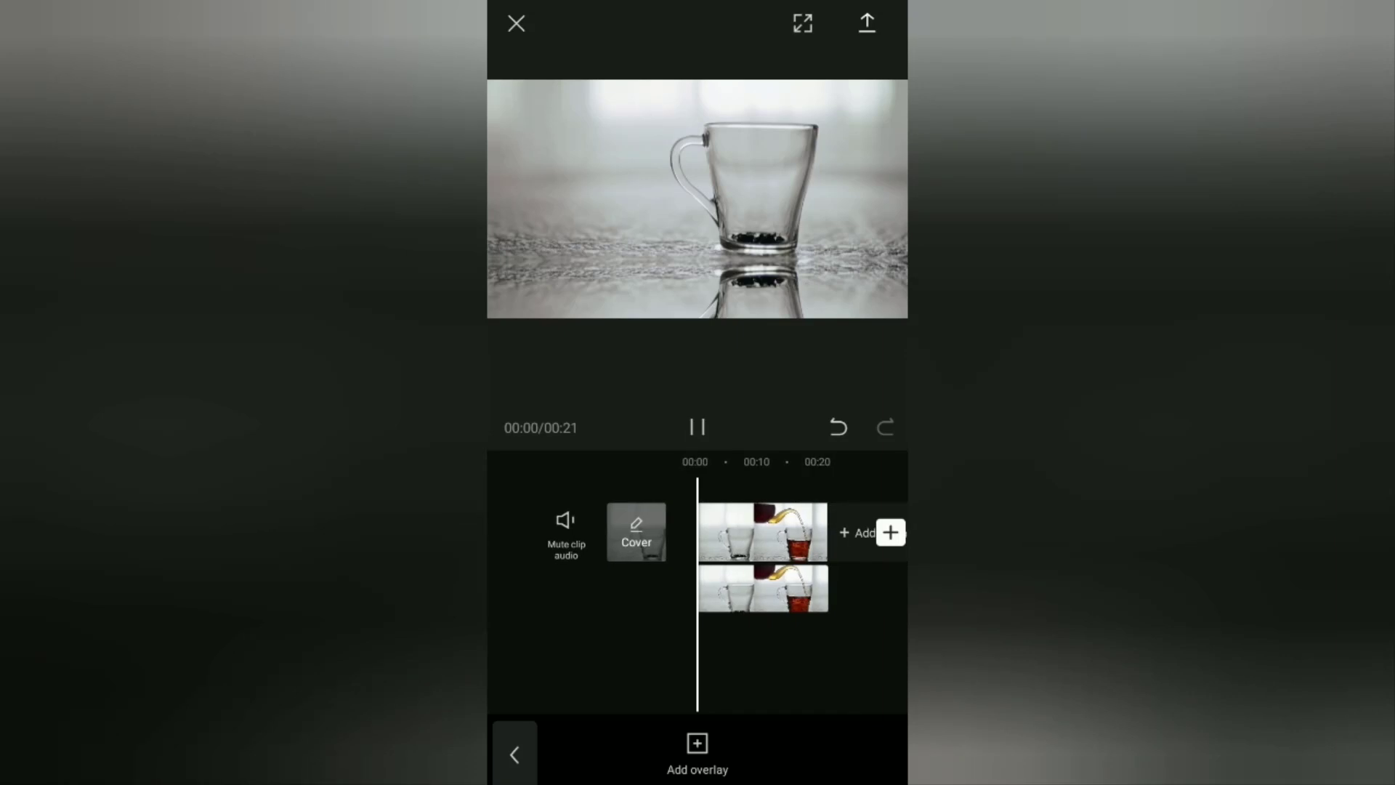